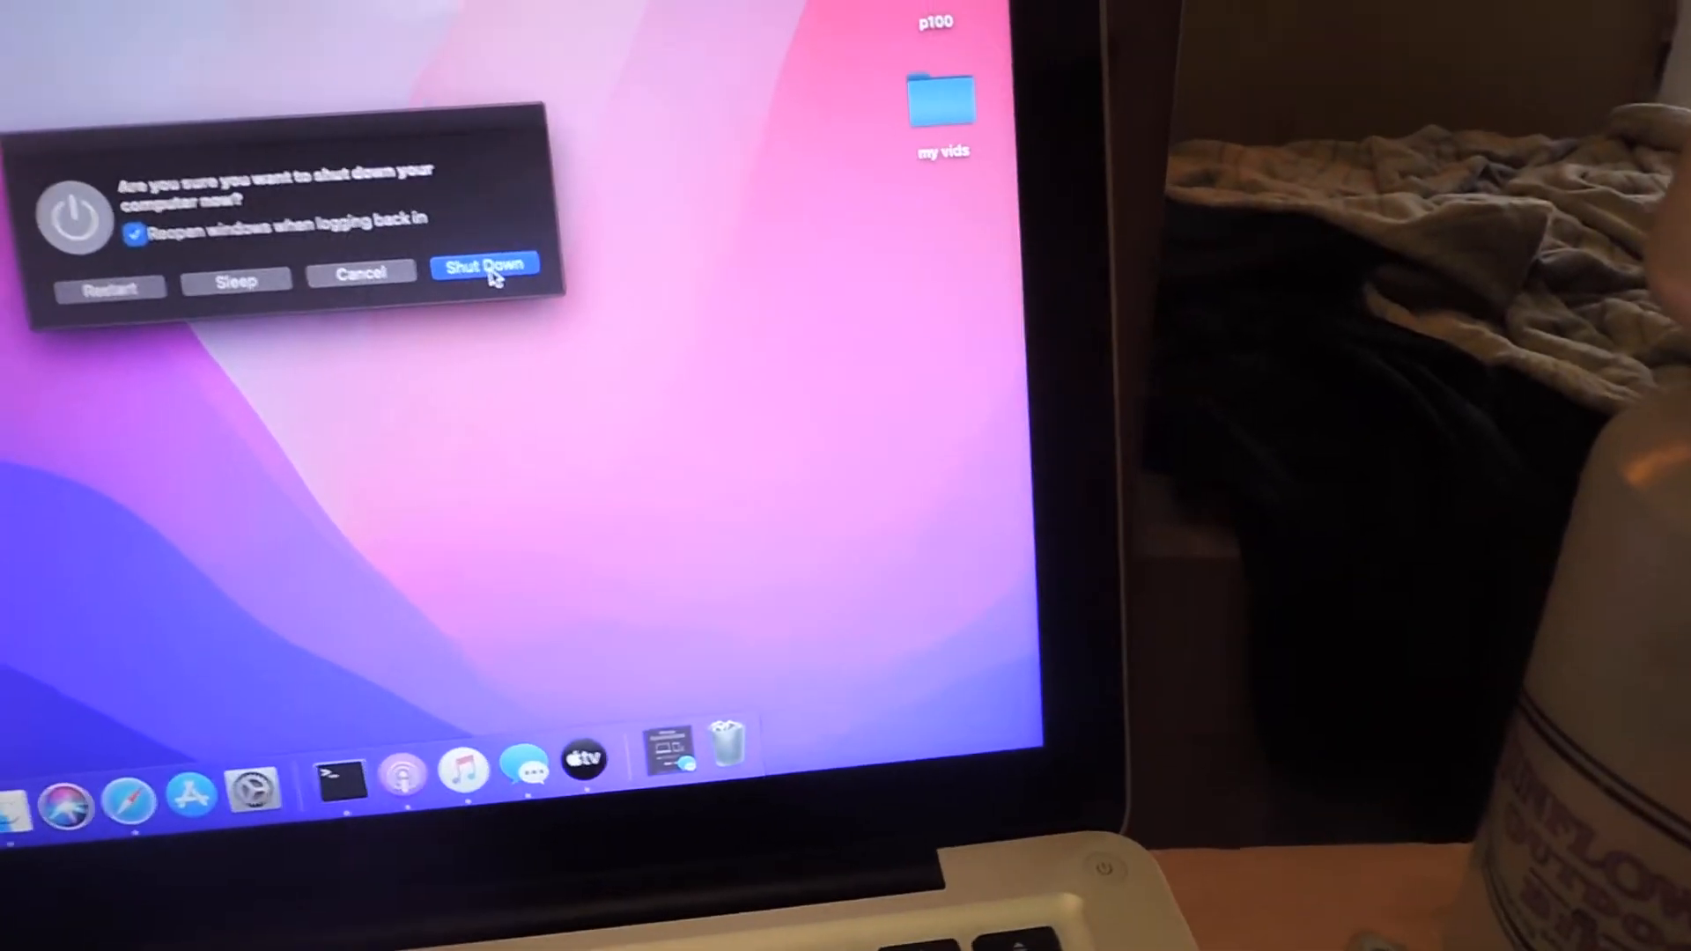
# - Confirm Shut Down in the dialog so the MacBook powers off
pyautogui.click(485, 265)
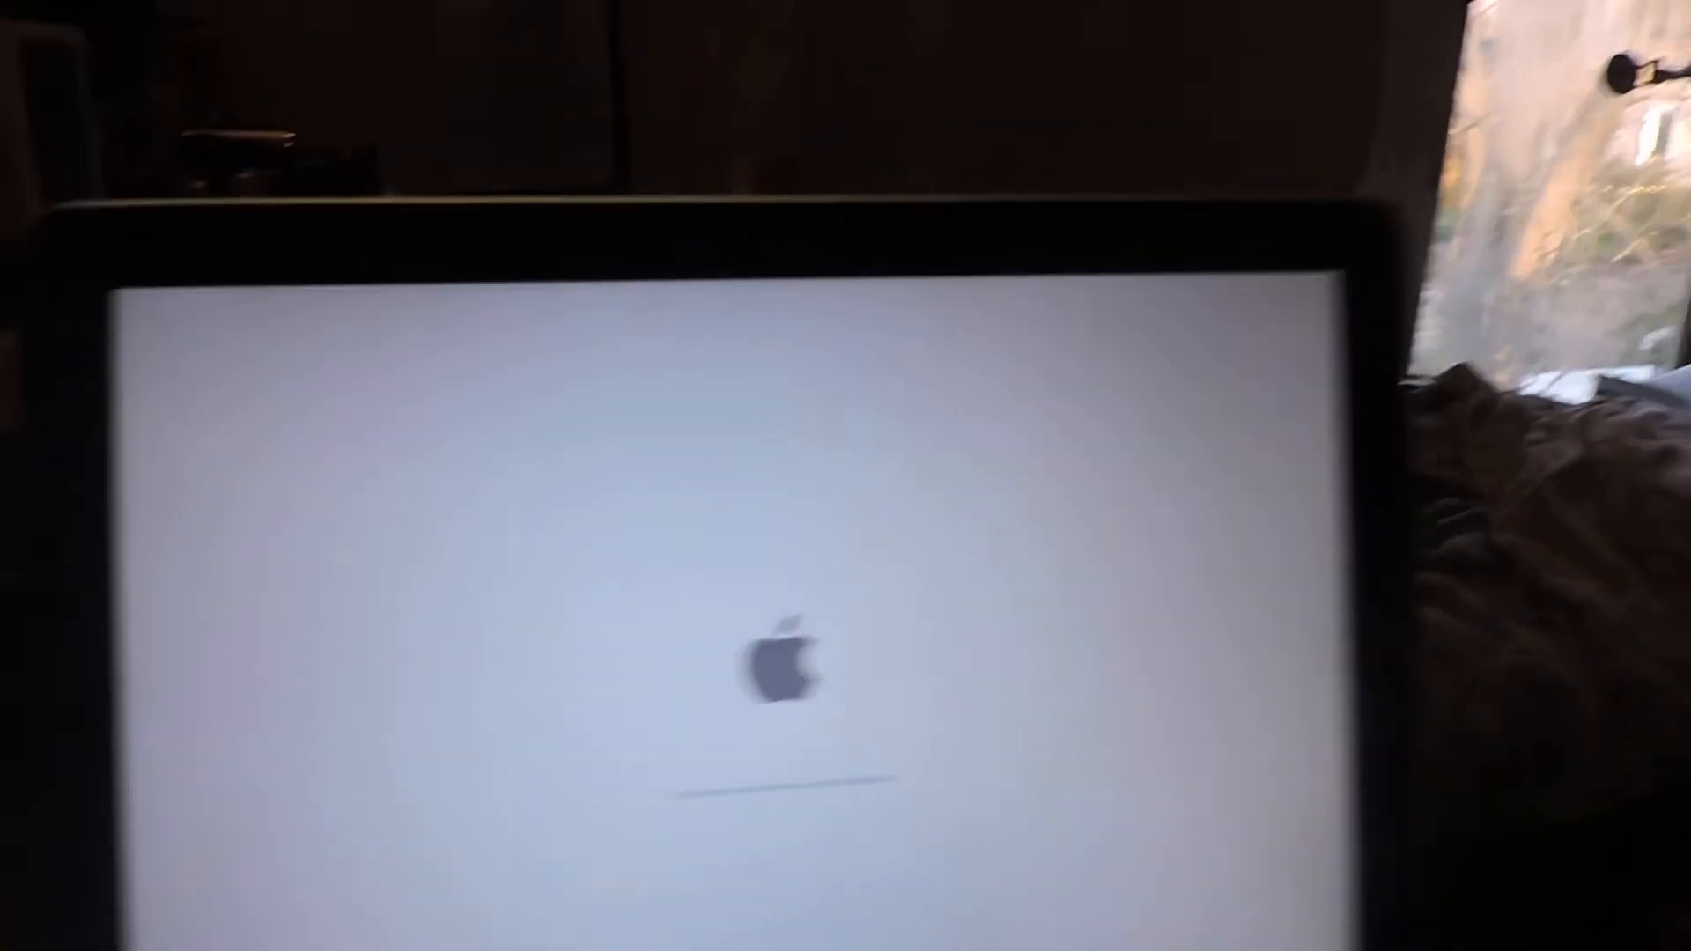